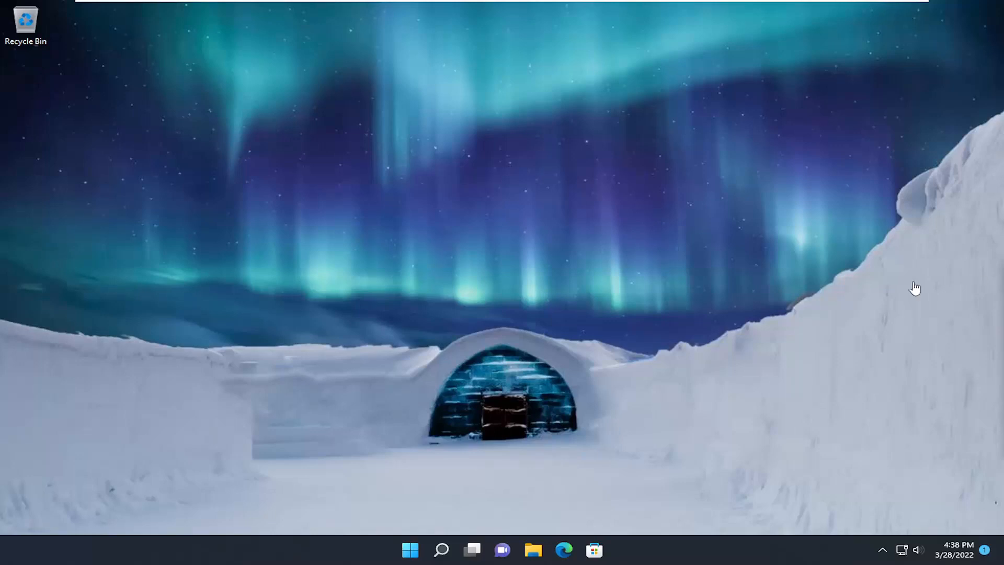
- Reach the Network and Sharing Center in Control Panel via taskbar search
left_click(440, 548)
type("control panel")
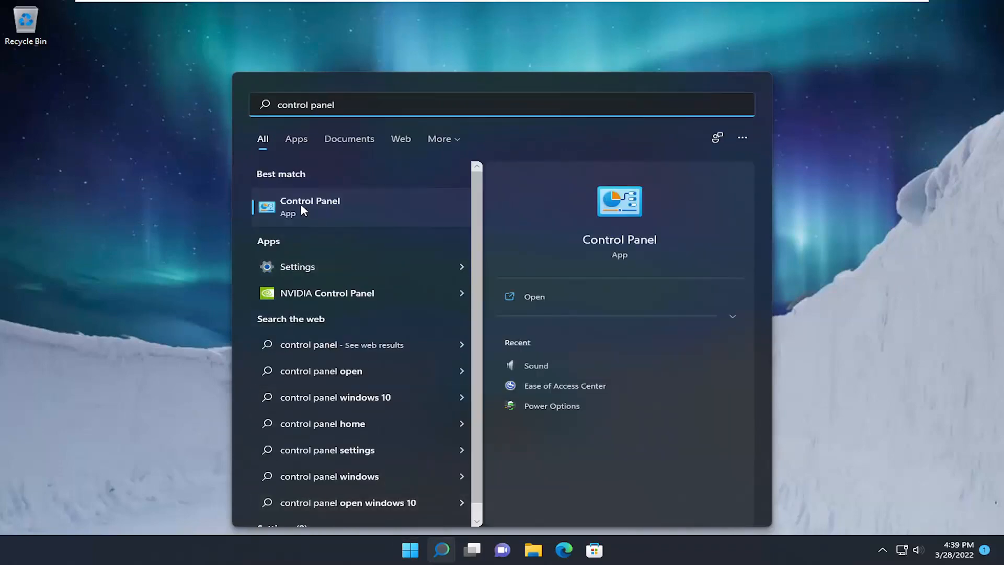
left_click(309, 206)
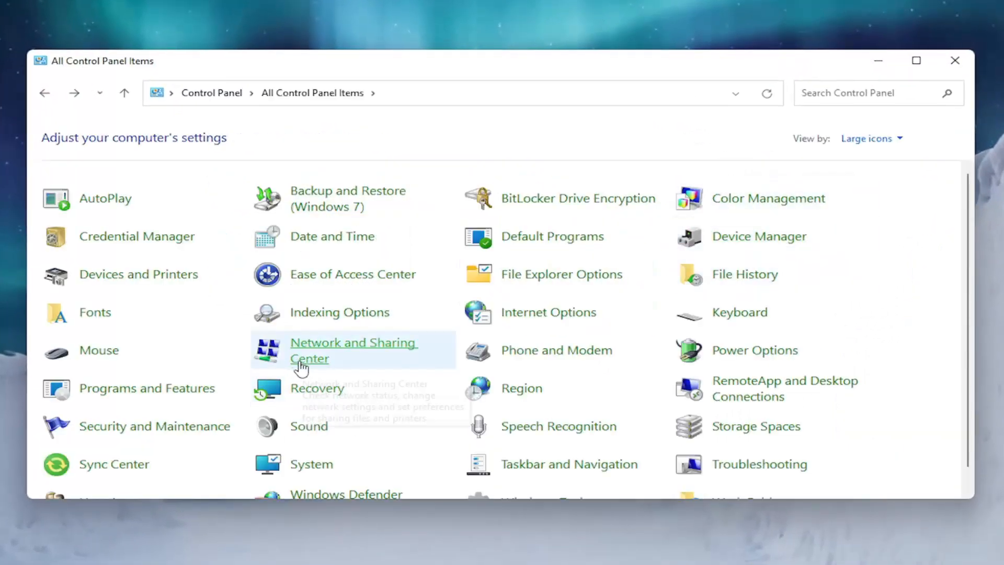
left_click(352, 350)
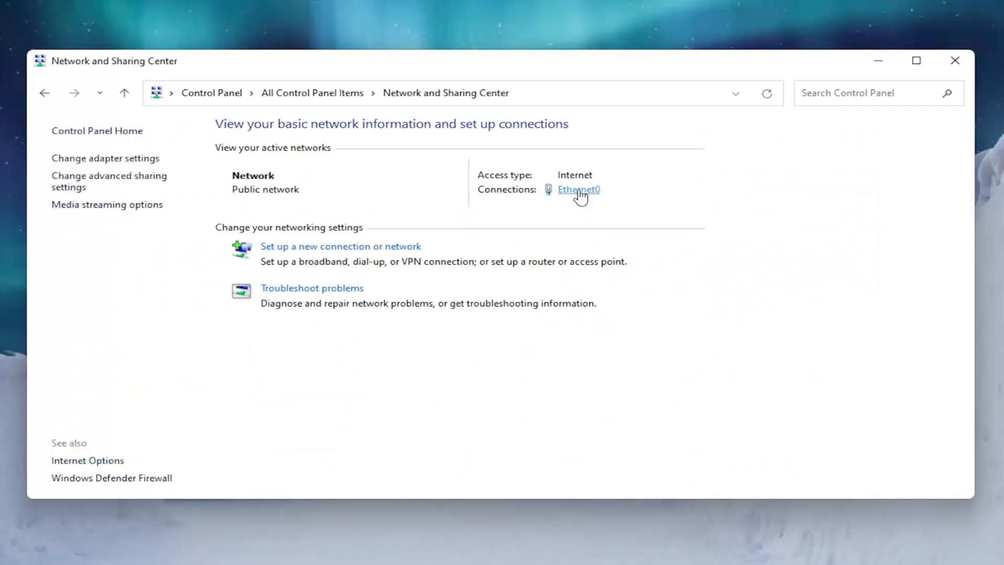
- Disable Internet Protocol Version 6 (TCP/IPv6) in the Ethernet0 adapter properties and close its status window
left_click(578, 190)
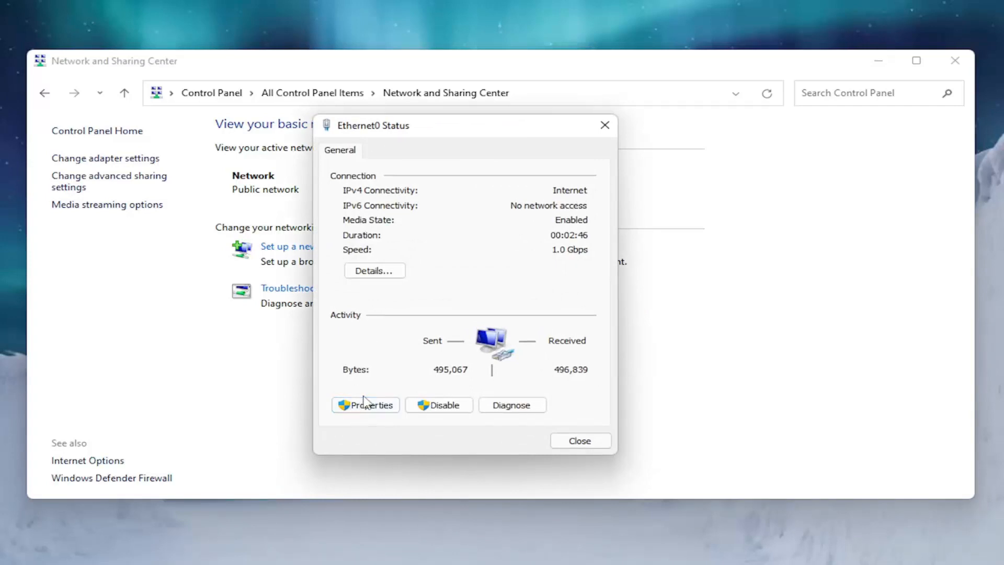
left_click(365, 404)
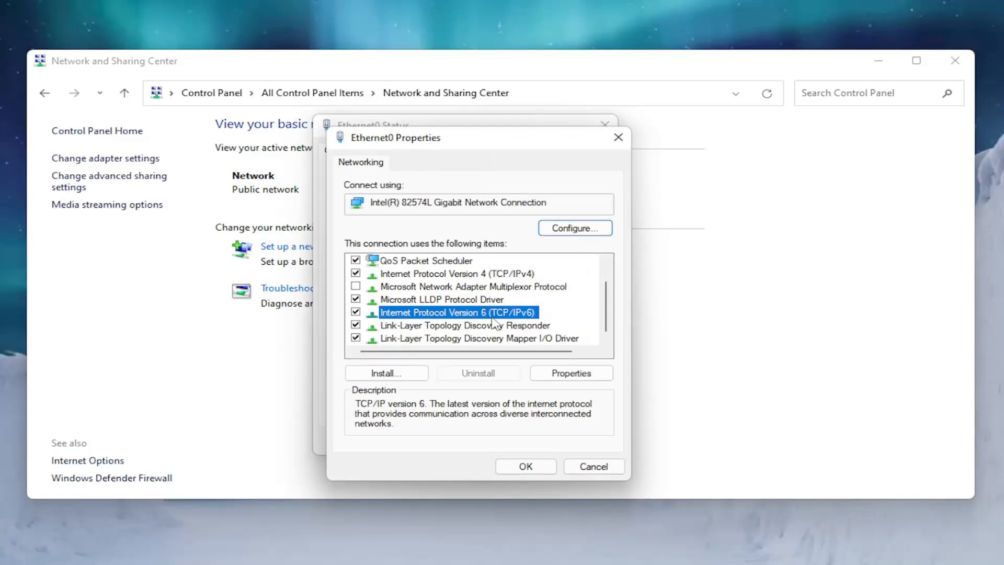
mouse_move(520, 318)
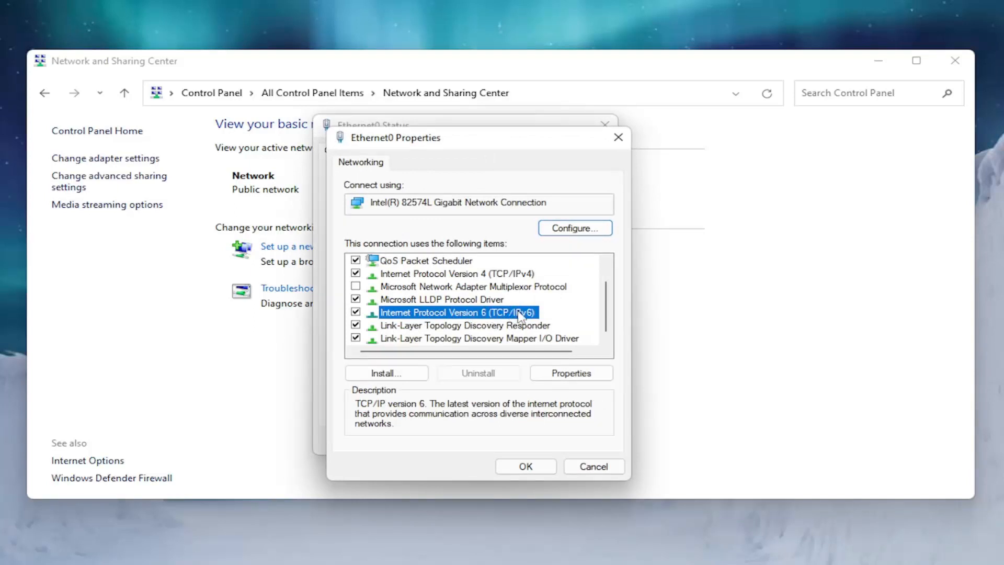
left_click(355, 311)
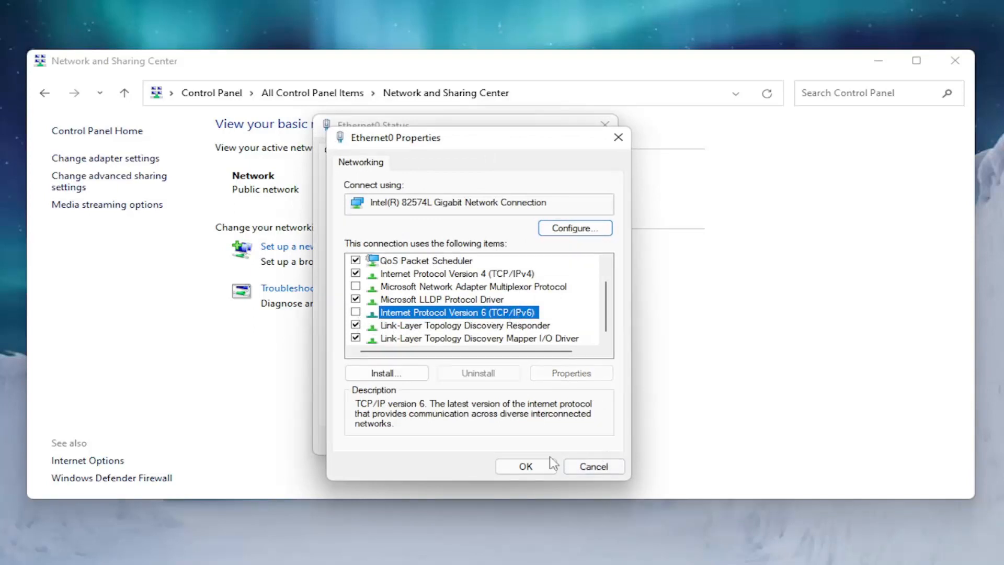
left_click(524, 465)
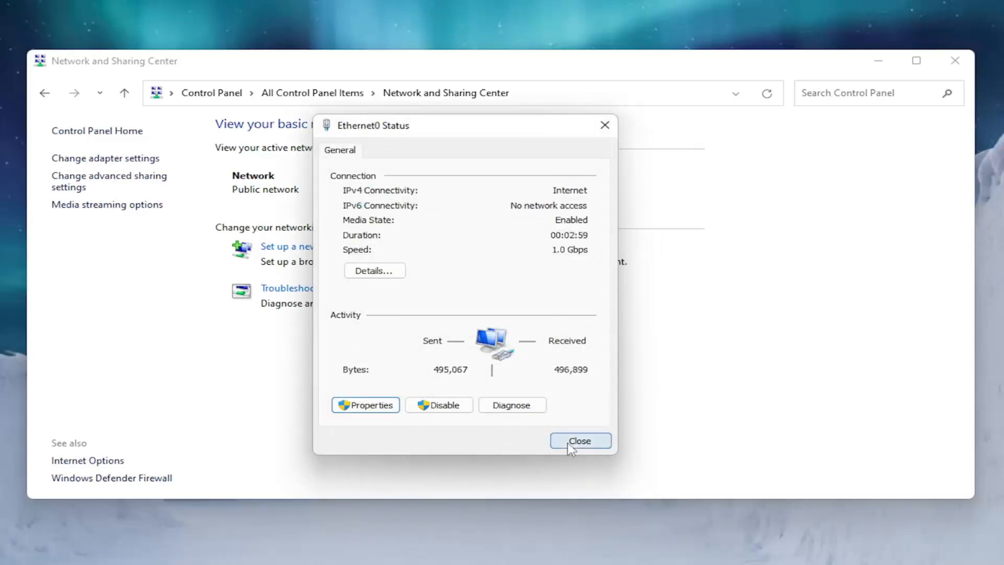
left_click(578, 440)
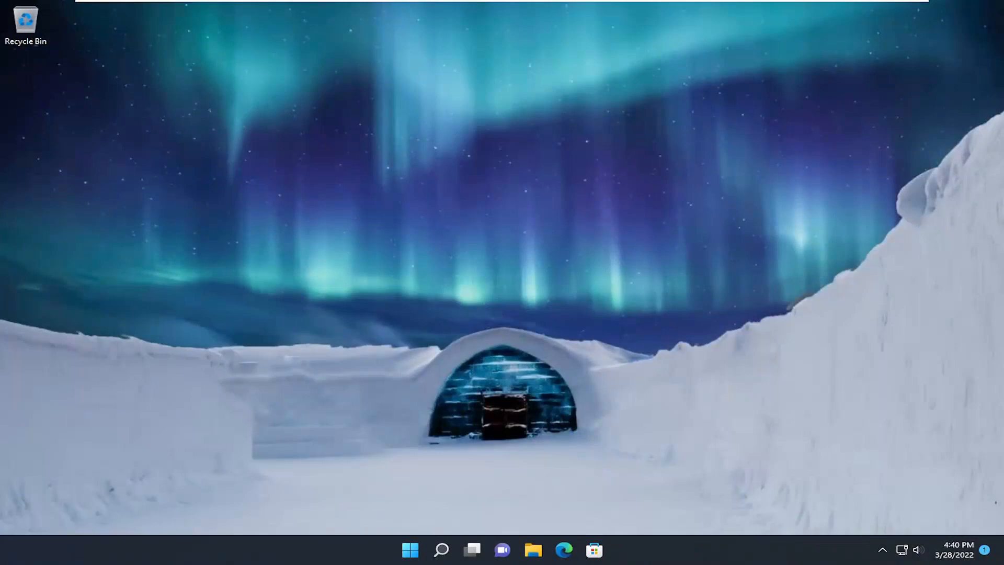
mouse_move(562, 314)
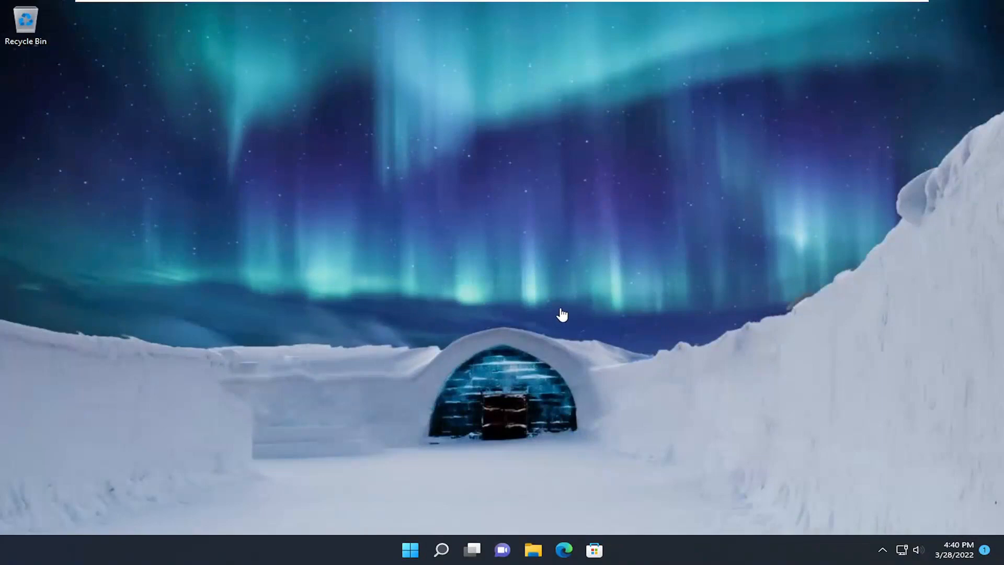
mouse_move(441, 373)
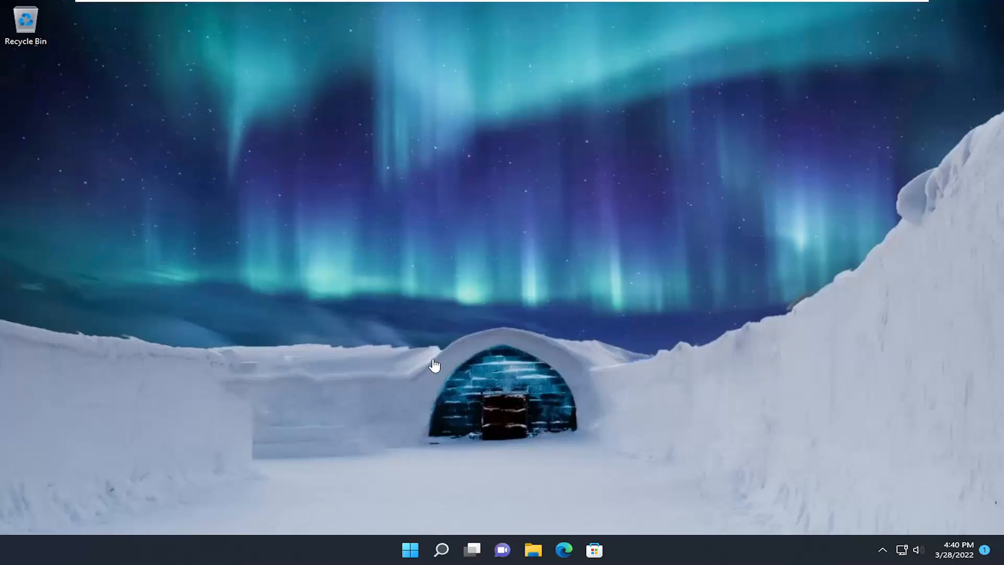
mouse_move(382, 463)
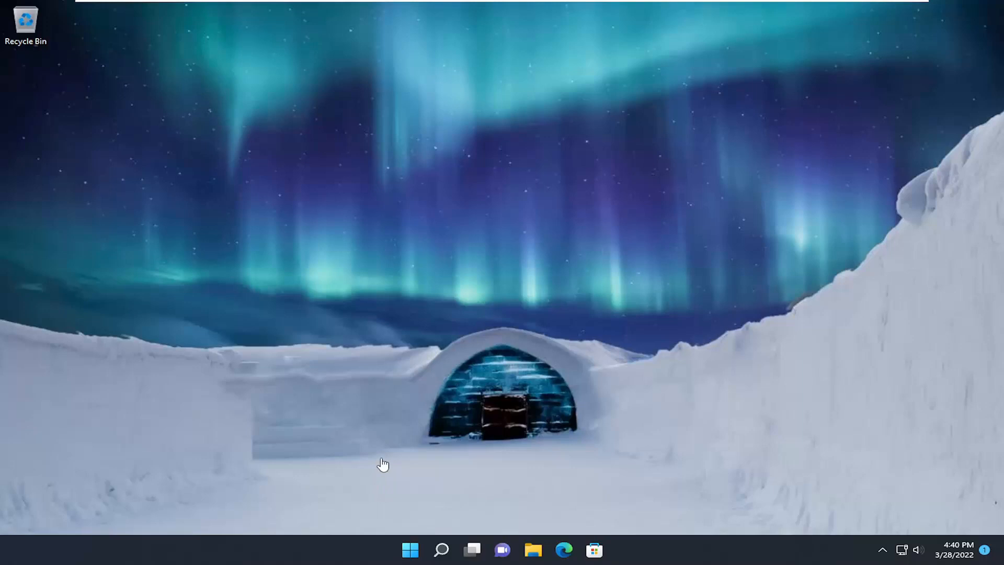
- Reach the Network reset page under Network & internet > Advanced network settings in Settings
left_click(440, 549)
type("settings")
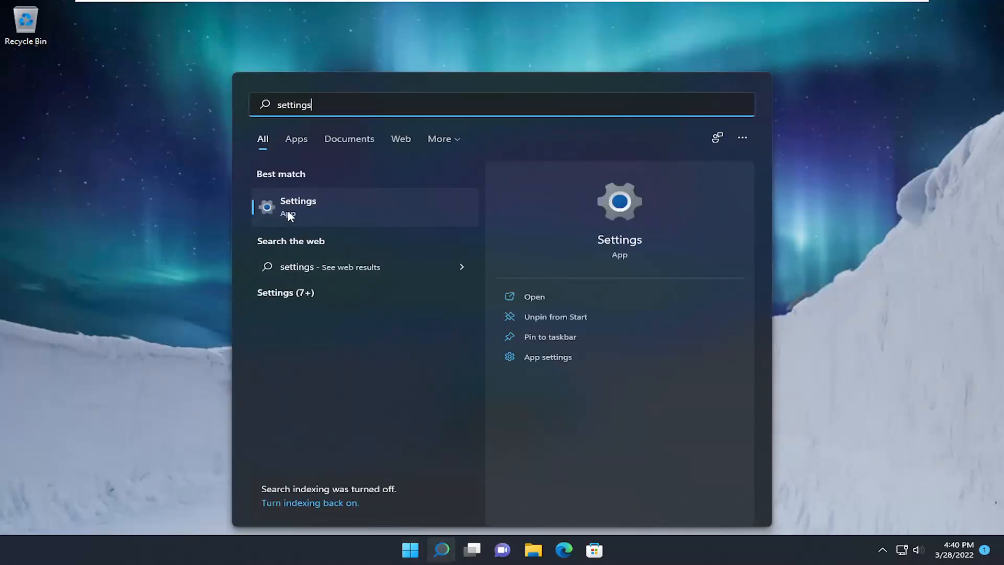
left_click(298, 206)
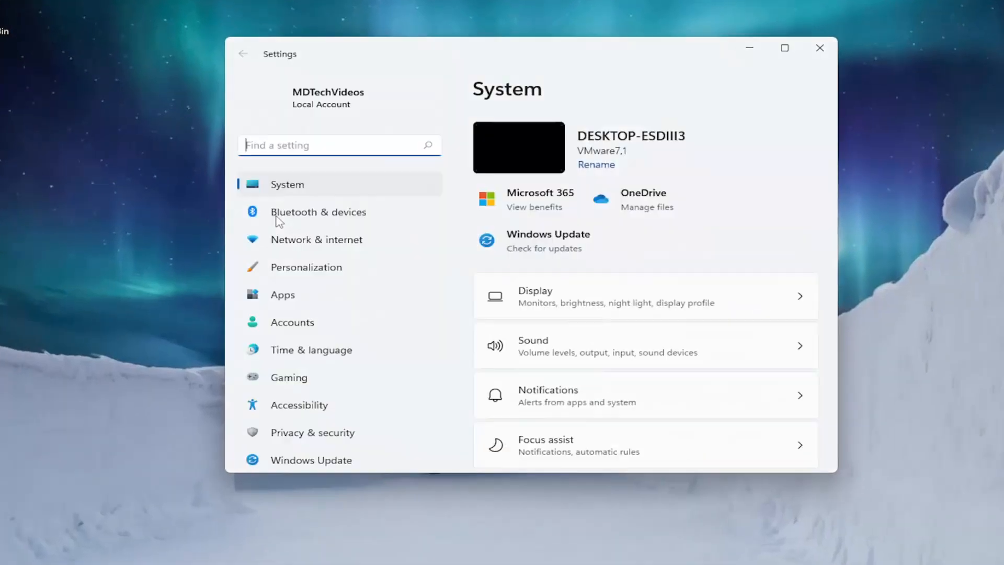
left_click(316, 240)
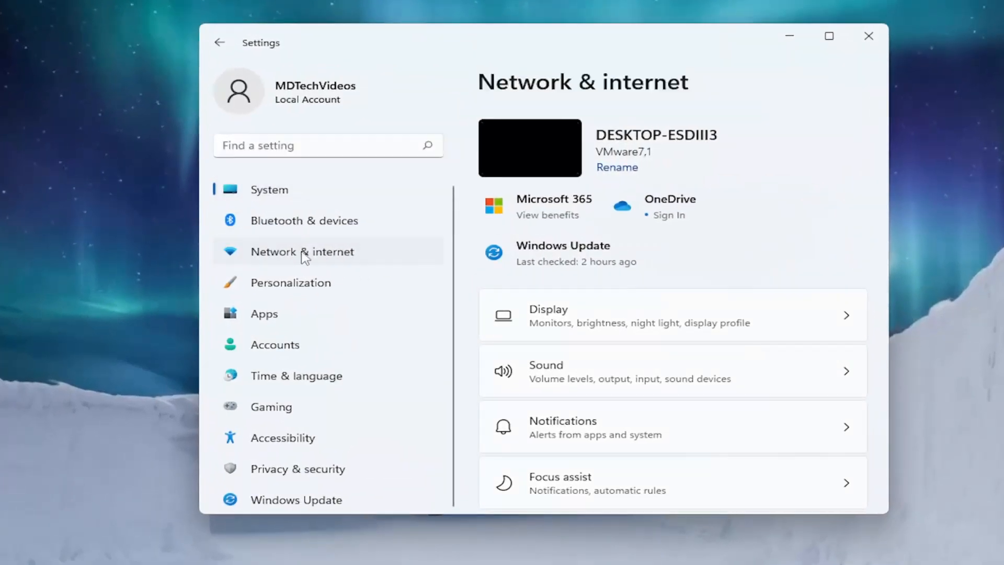
scroll("down", 3)
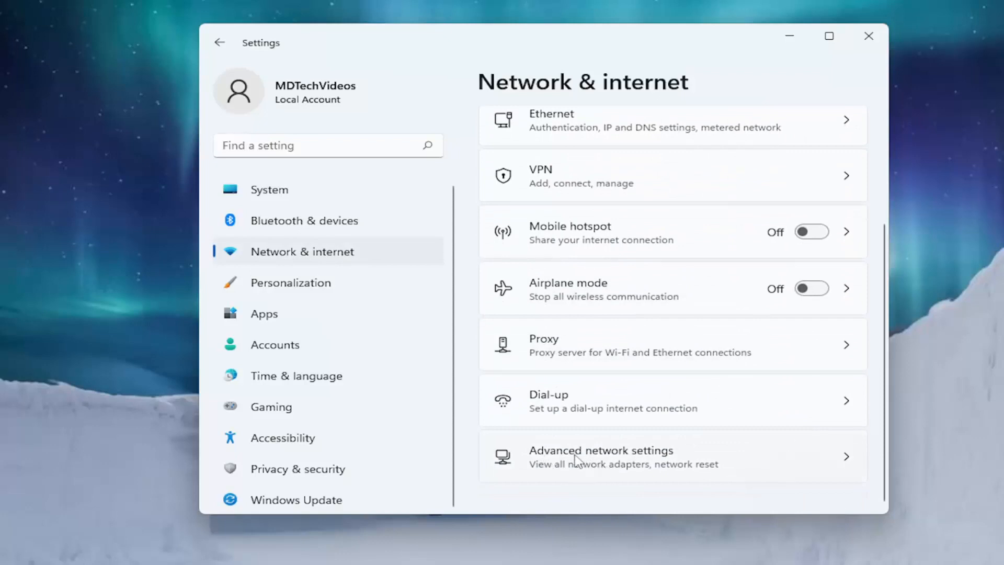
left_click(600, 455)
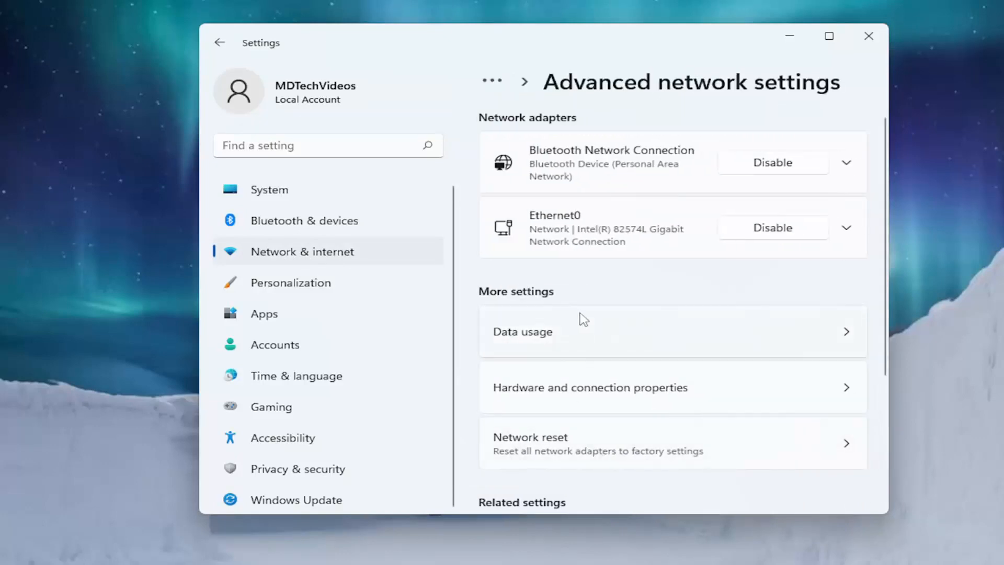
scroll("down", 3)
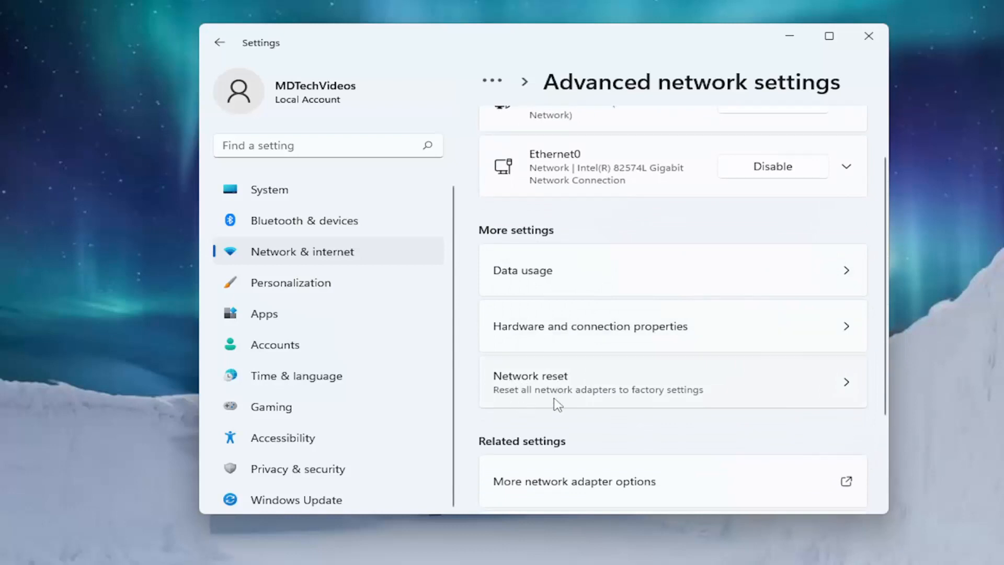
left_click(672, 383)
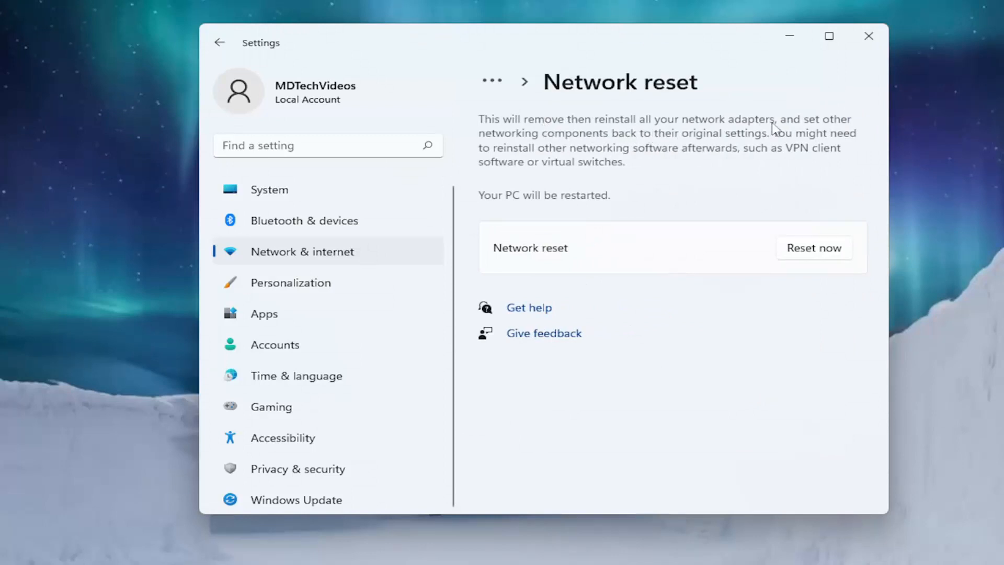
mouse_move(654, 149)
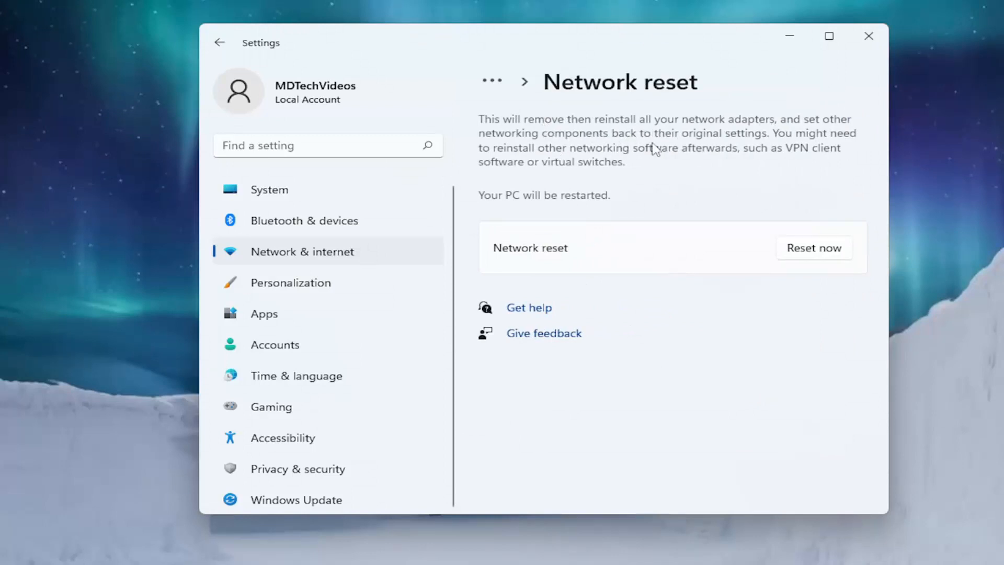
mouse_move(570, 155)
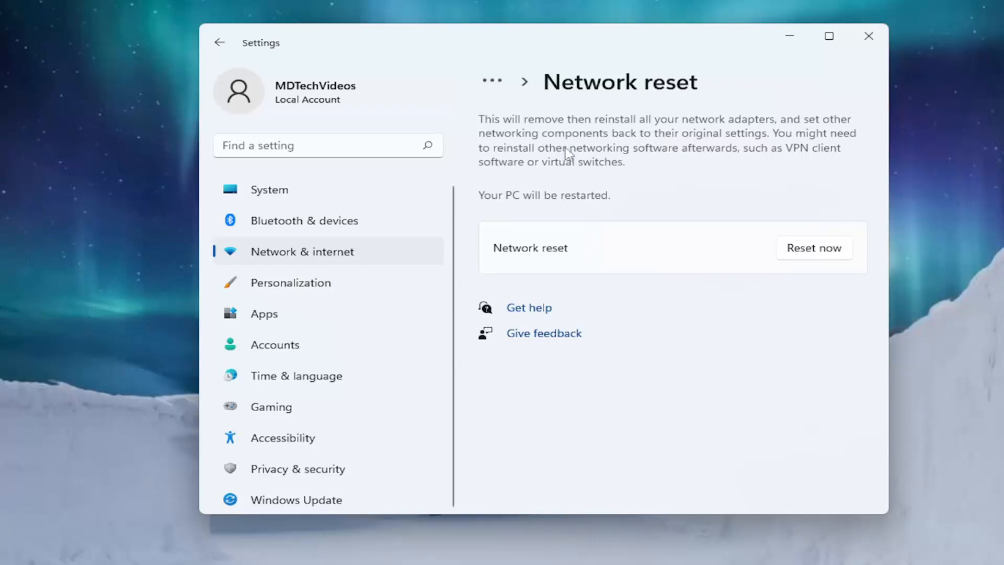
mouse_move(712, 161)
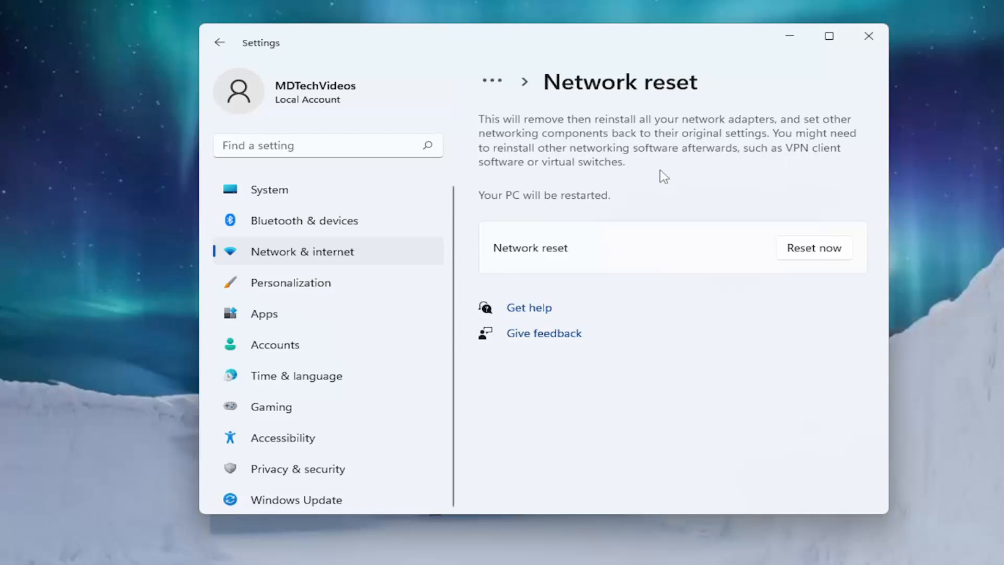
mouse_move(558, 194)
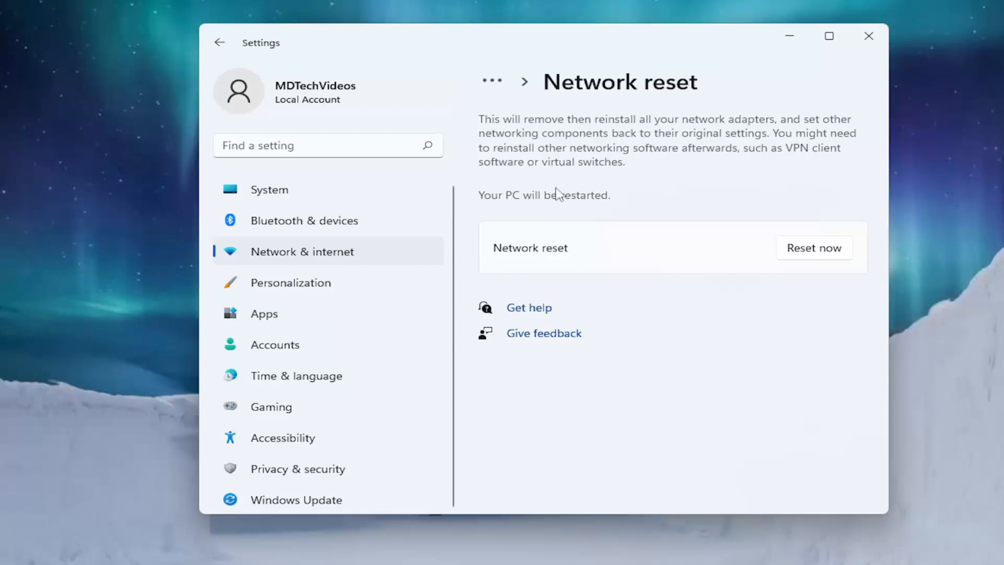
mouse_move(604, 203)
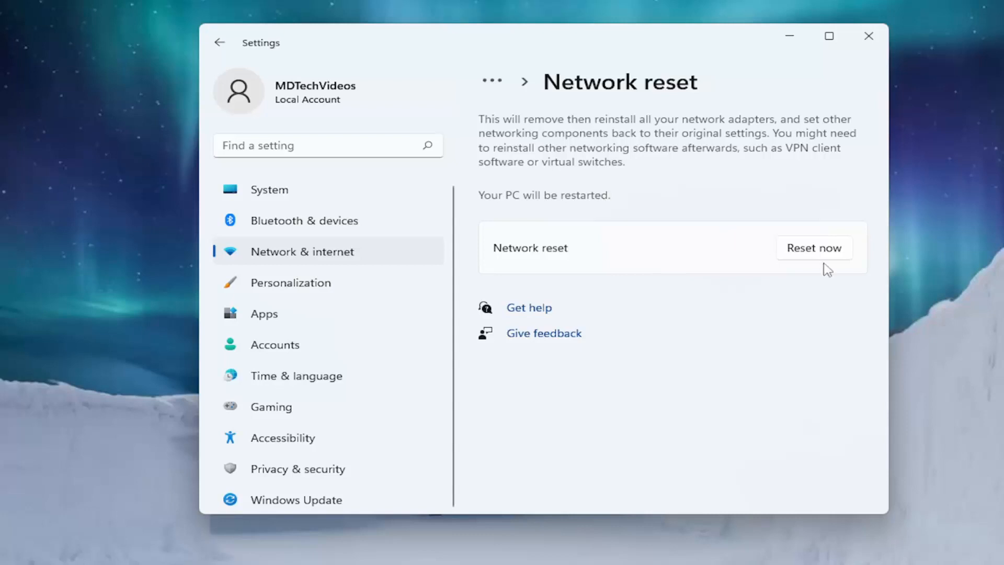
mouse_move(827, 255)
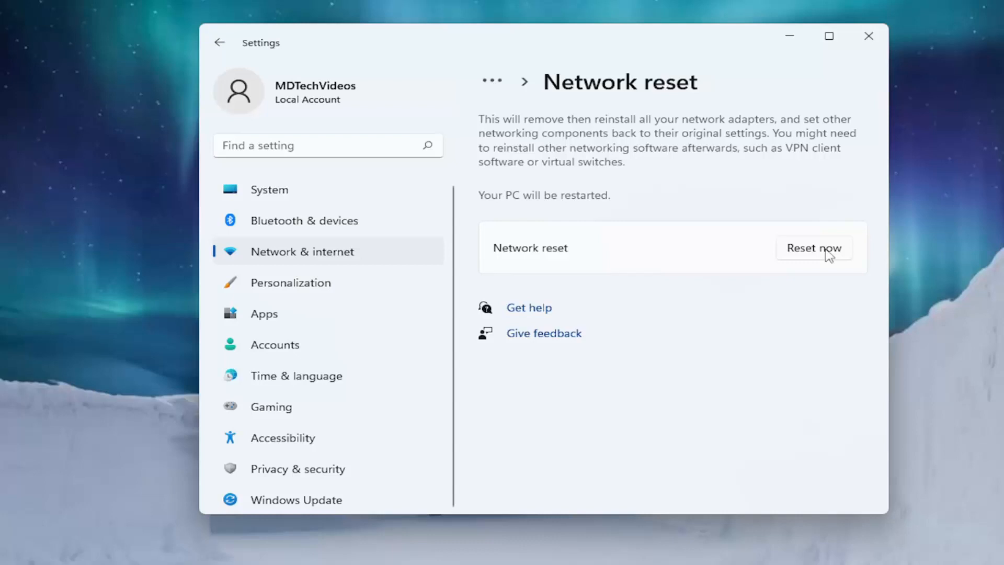
- Start the network reset with Reset now
left_click(813, 248)
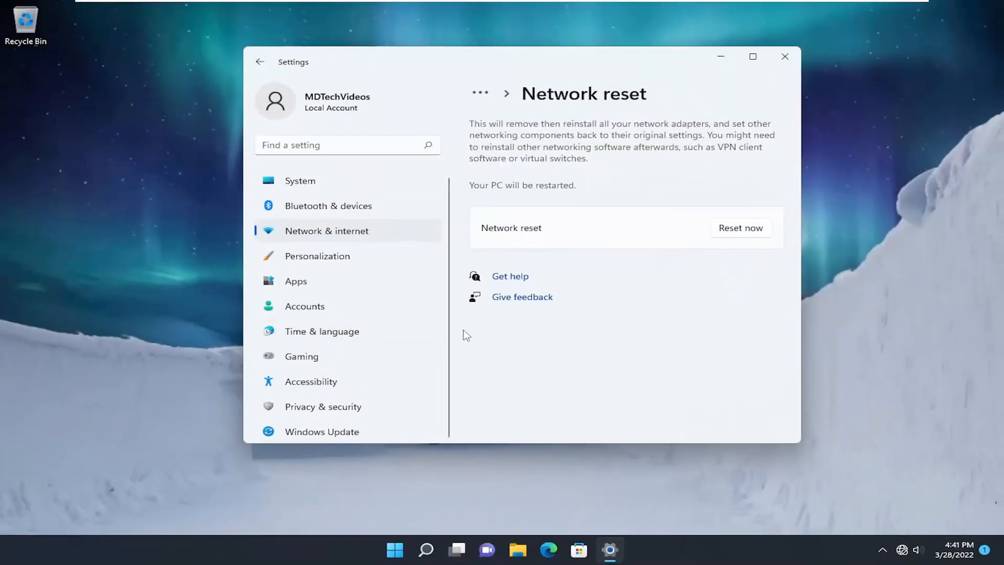
mouse_move(457, 311)
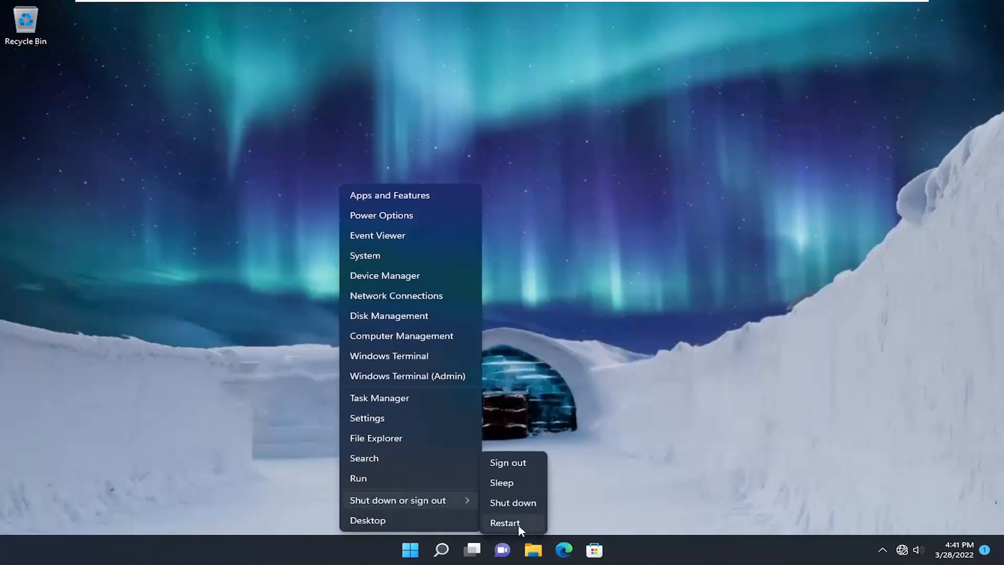
- Restart the PC from the Shut down or sign out submenu
left_click(505, 523)
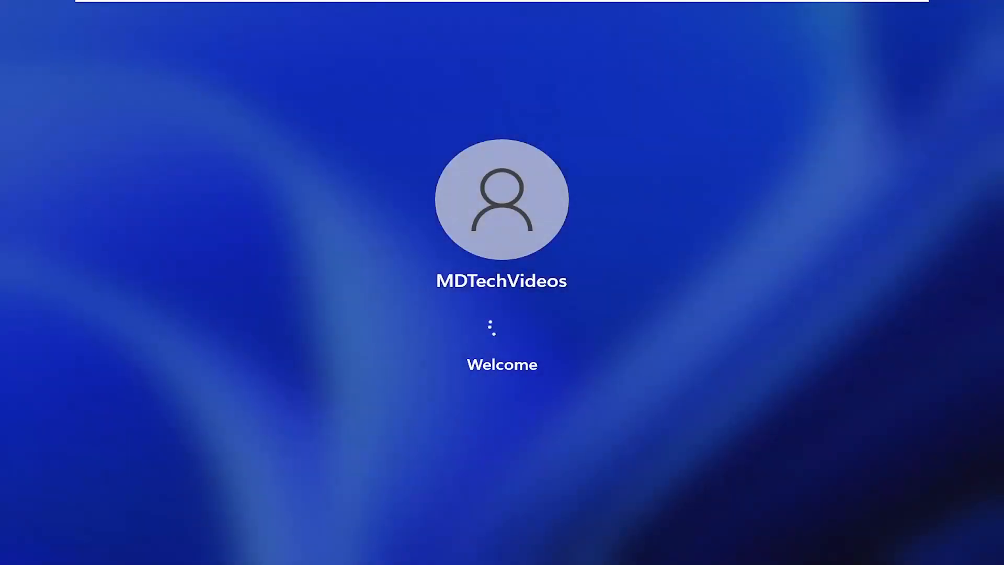